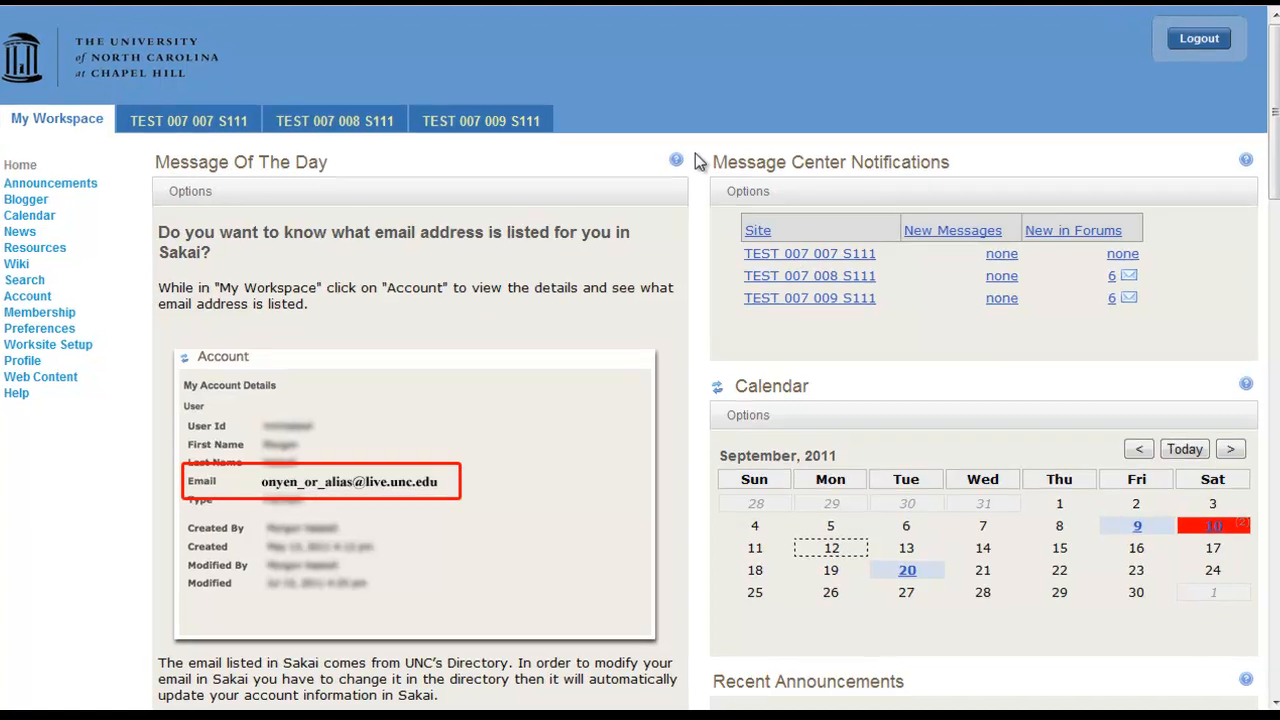
- Mark TEST 007 009 S111 as Don't Show in Message Center Notifications options, leaving two sites
{"action": "scroll", "scroll_direction": "down", "scroll_amount": 3}
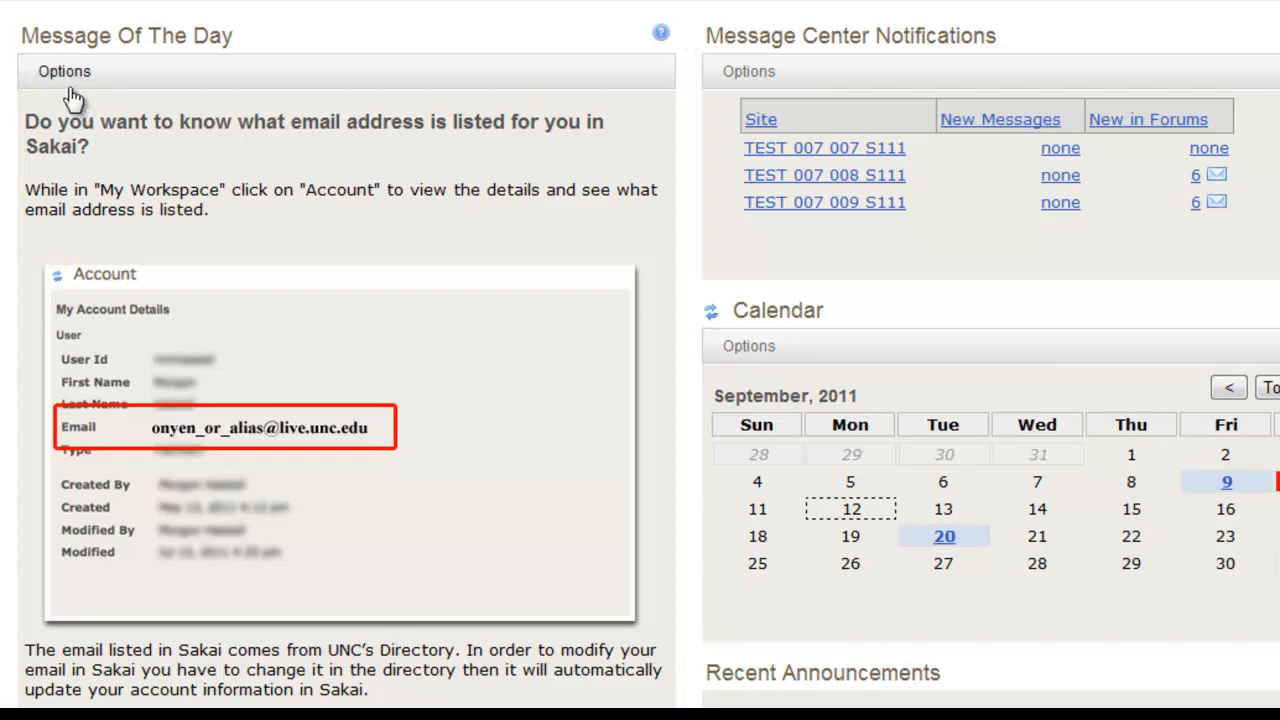
{"action": "left_click", "coordinate": [64, 71]}
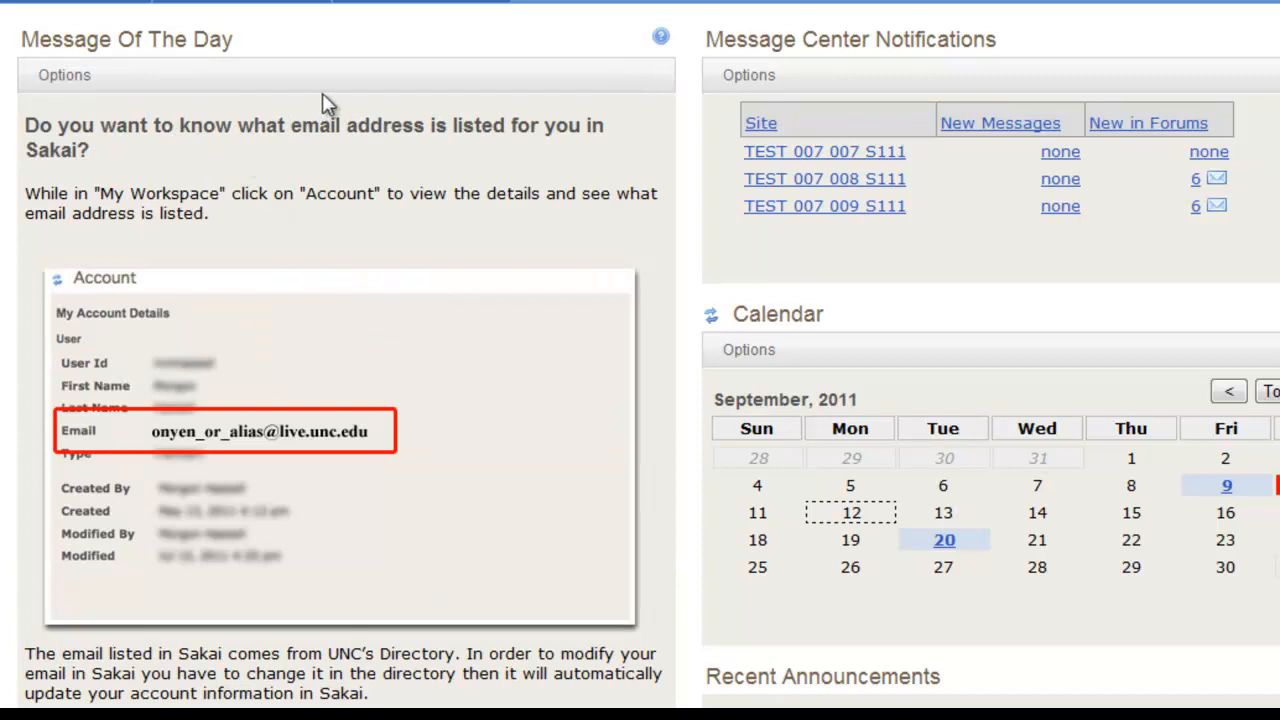
{"action": "mouse_move", "coordinate": [335, 110]}
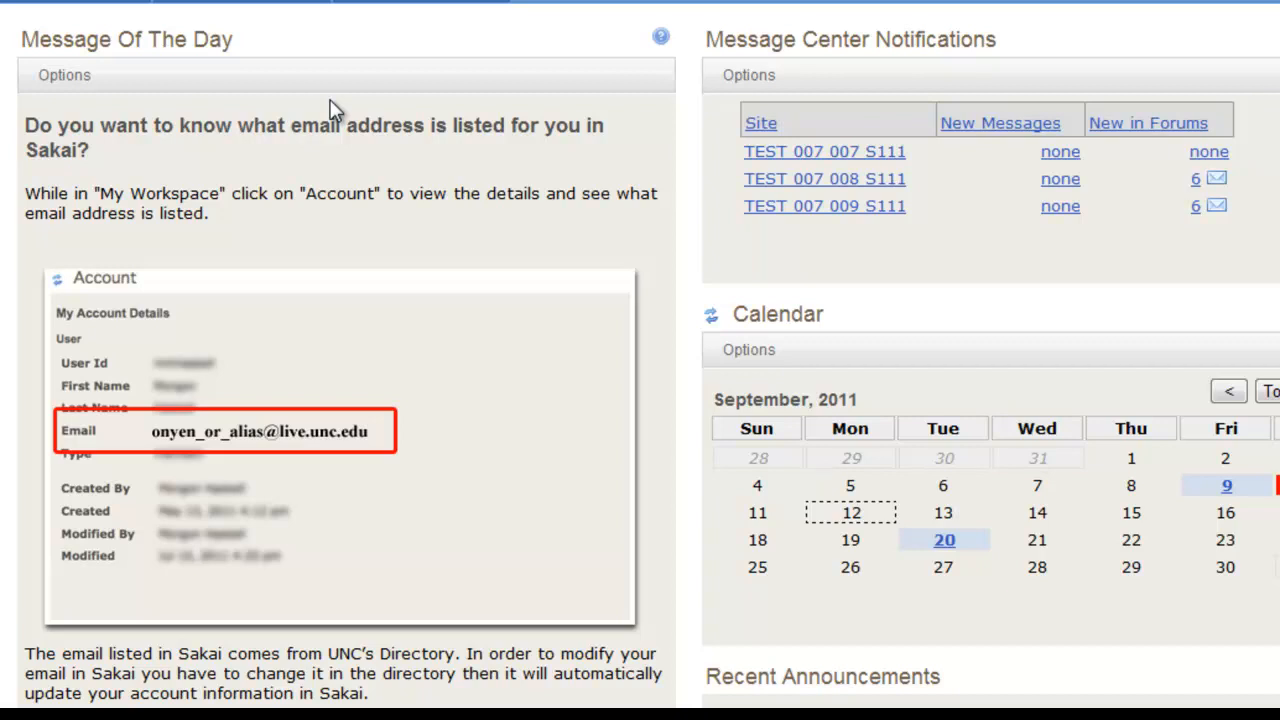
{"action": "mouse_move", "coordinate": [650, 103]}
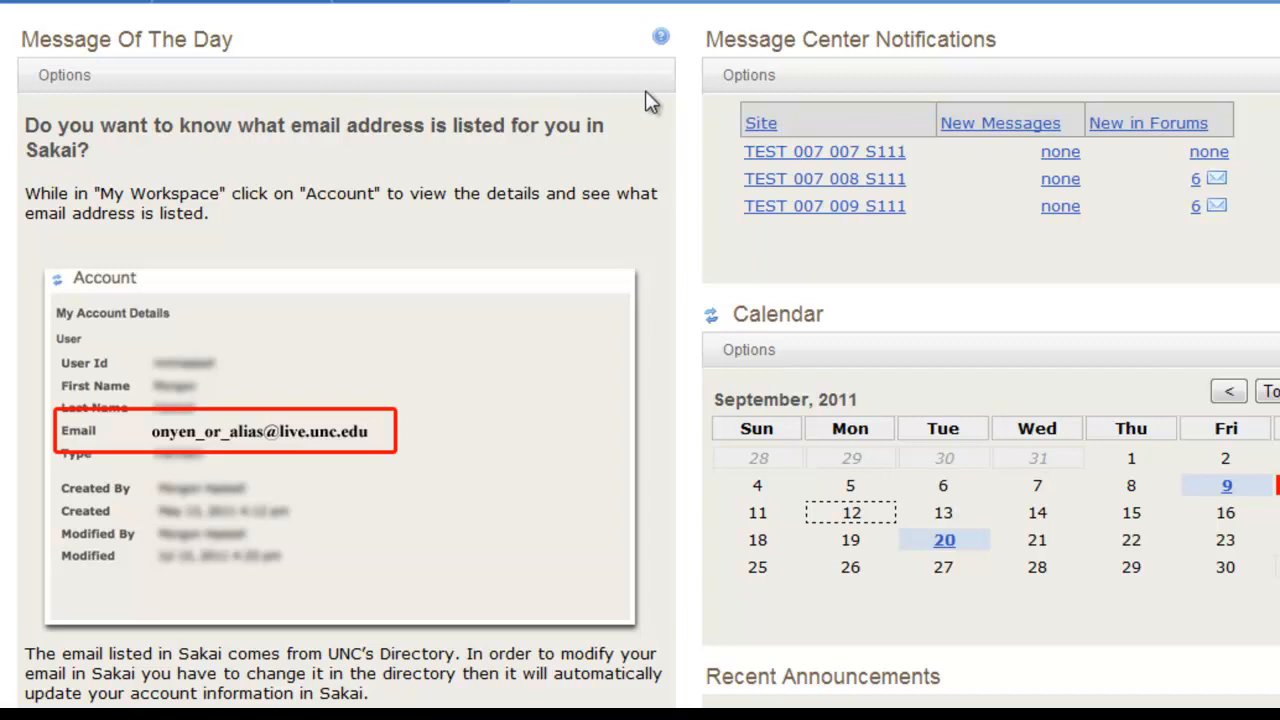
{"action": "mouse_move", "coordinate": [748, 82]}
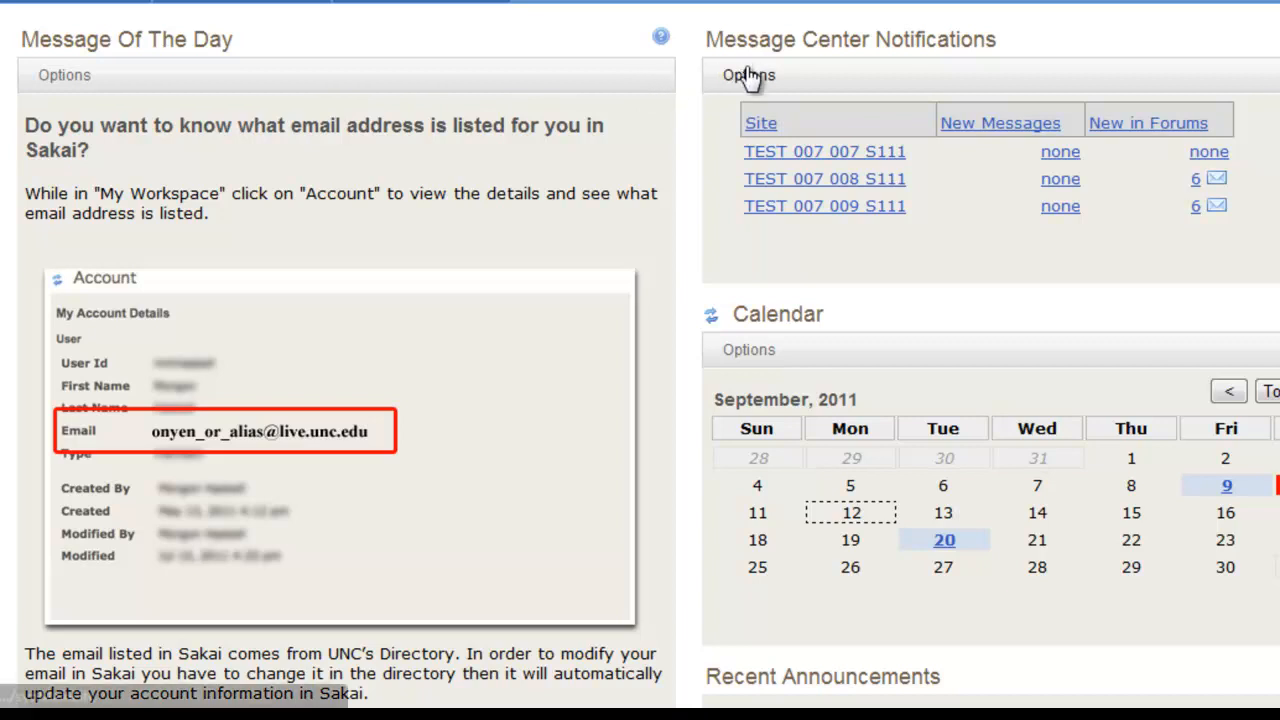
{"action": "left_click", "coordinate": [748, 75]}
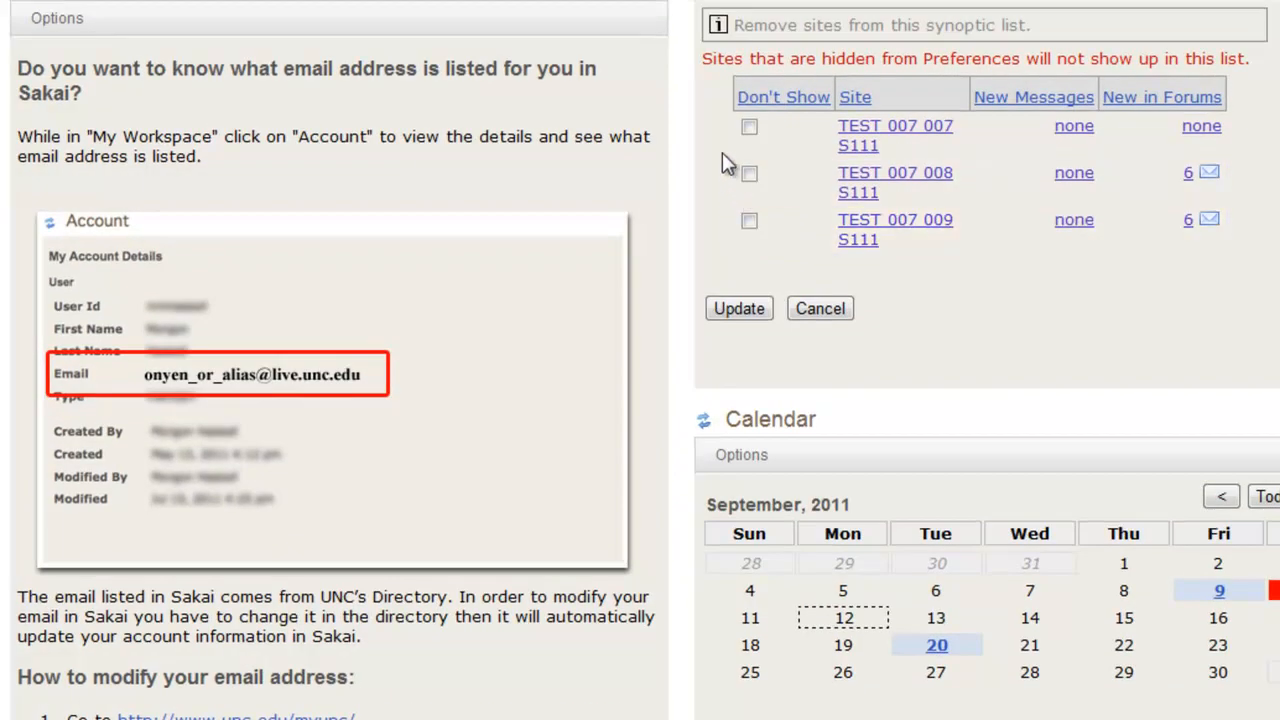
{"action": "mouse_move", "coordinate": [720, 140]}
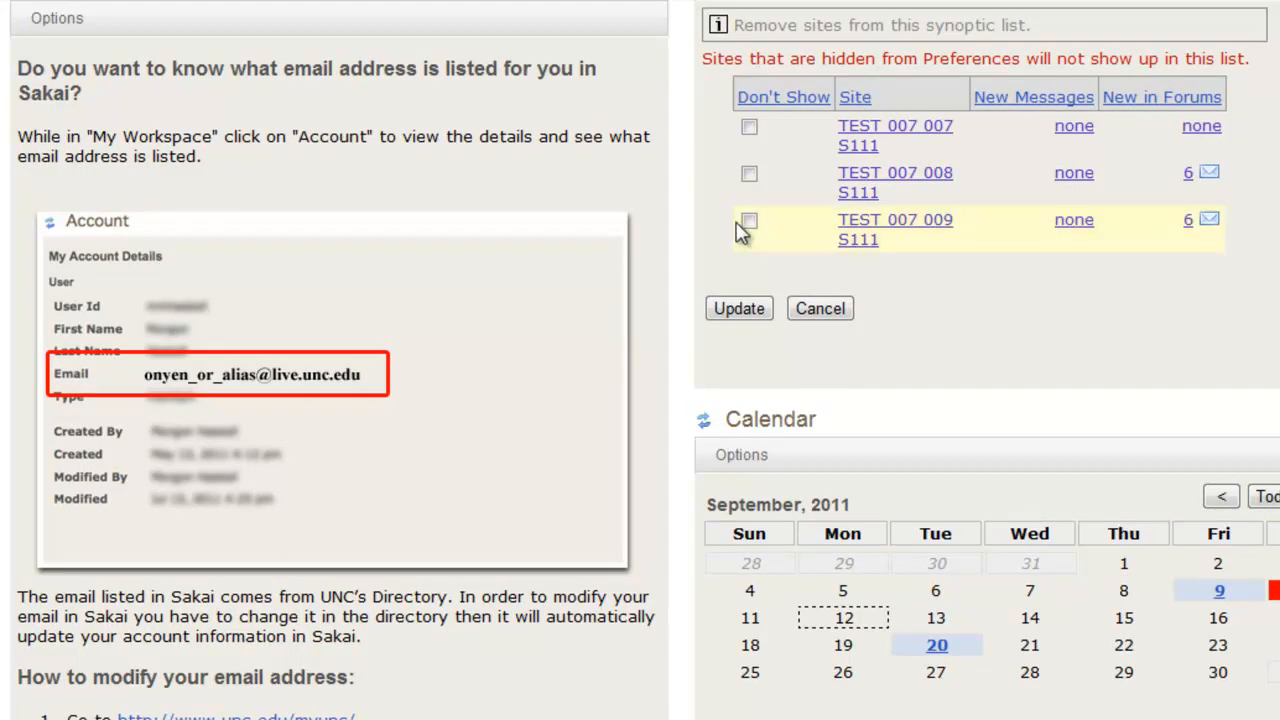
{"action": "left_click", "coordinate": [749, 220]}
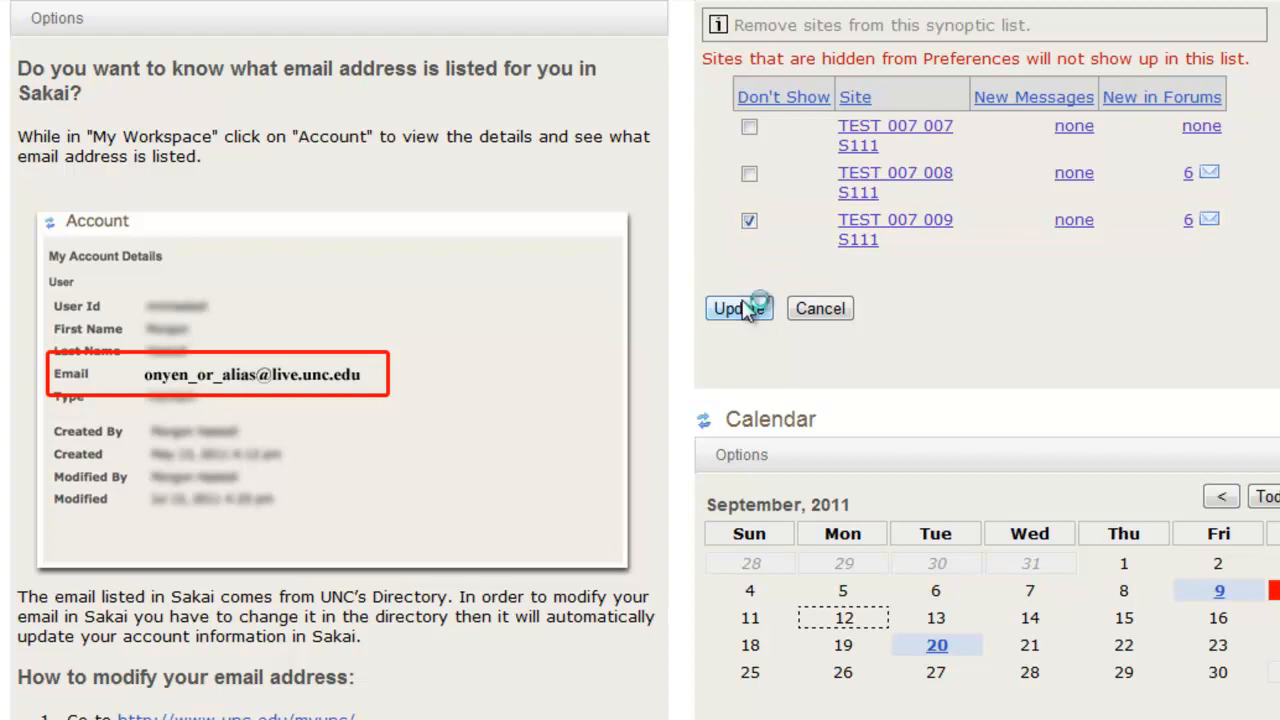
{"action": "left_click", "coordinate": [738, 308]}
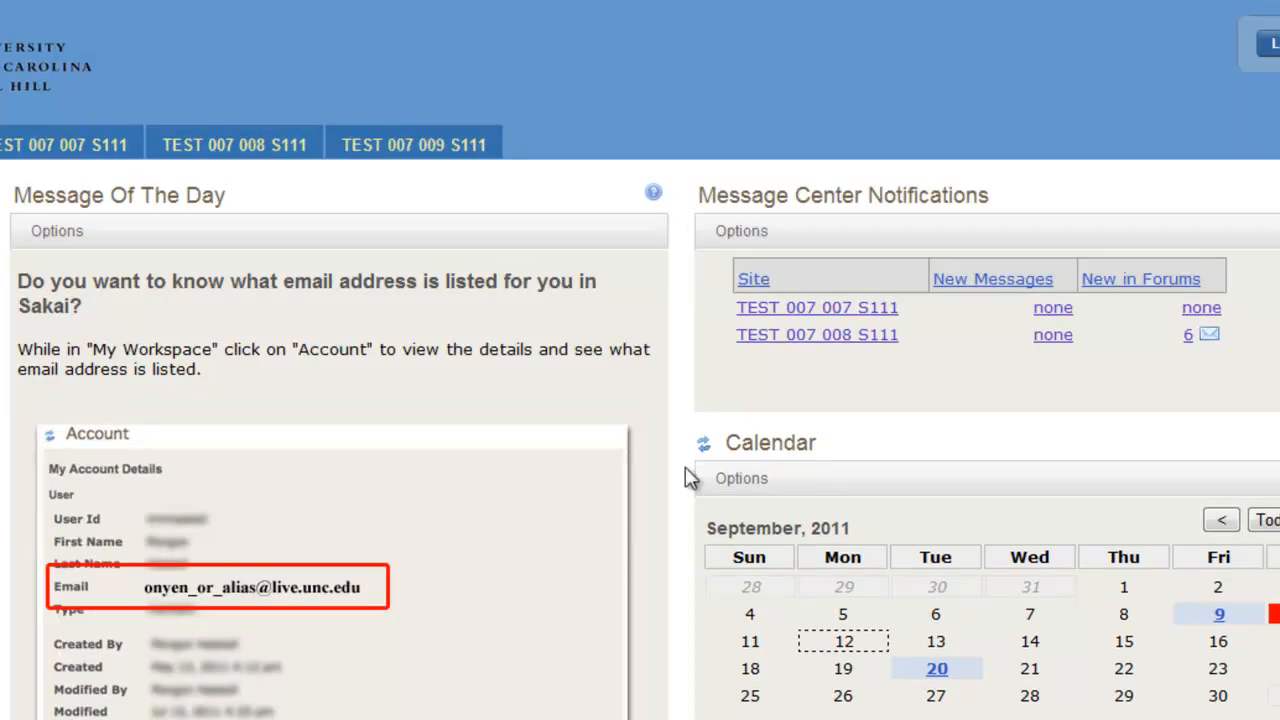
{"action": "mouse_move", "coordinate": [735, 485]}
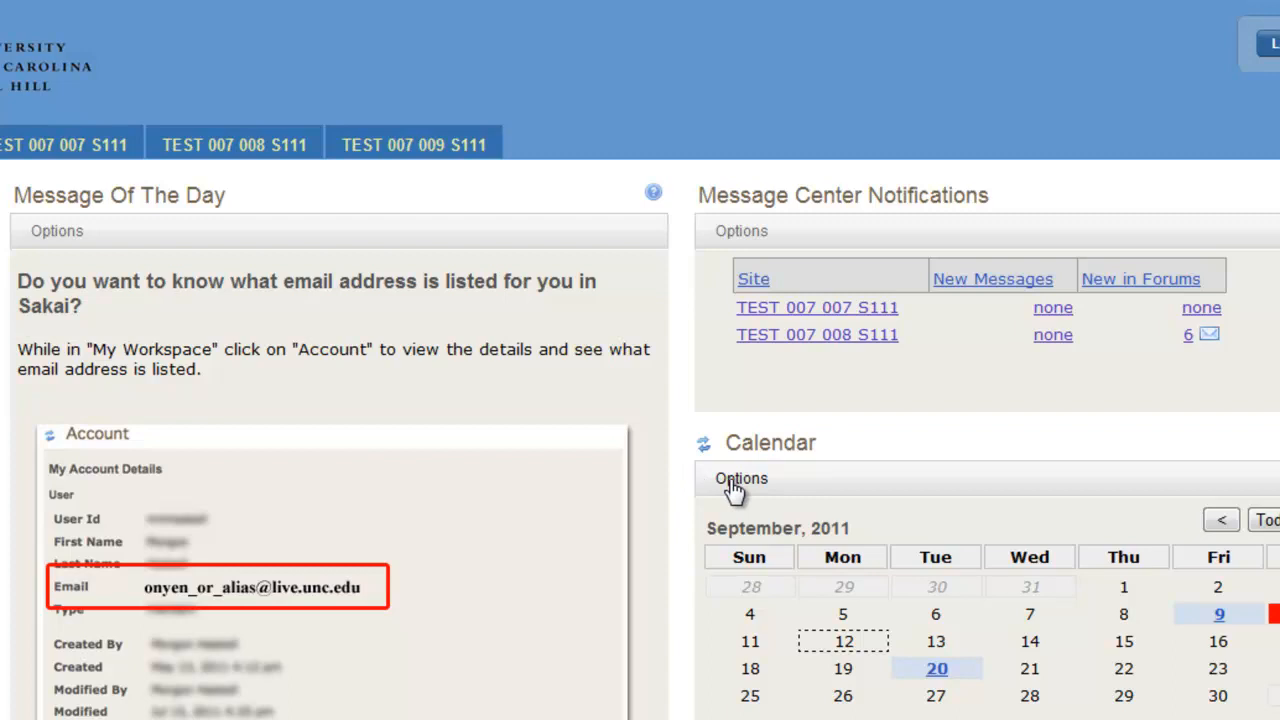
- Reorder calendar event priorities with Web Assignment high and set the Low priority colour to blue
{"action": "left_click", "coordinate": [740, 478]}
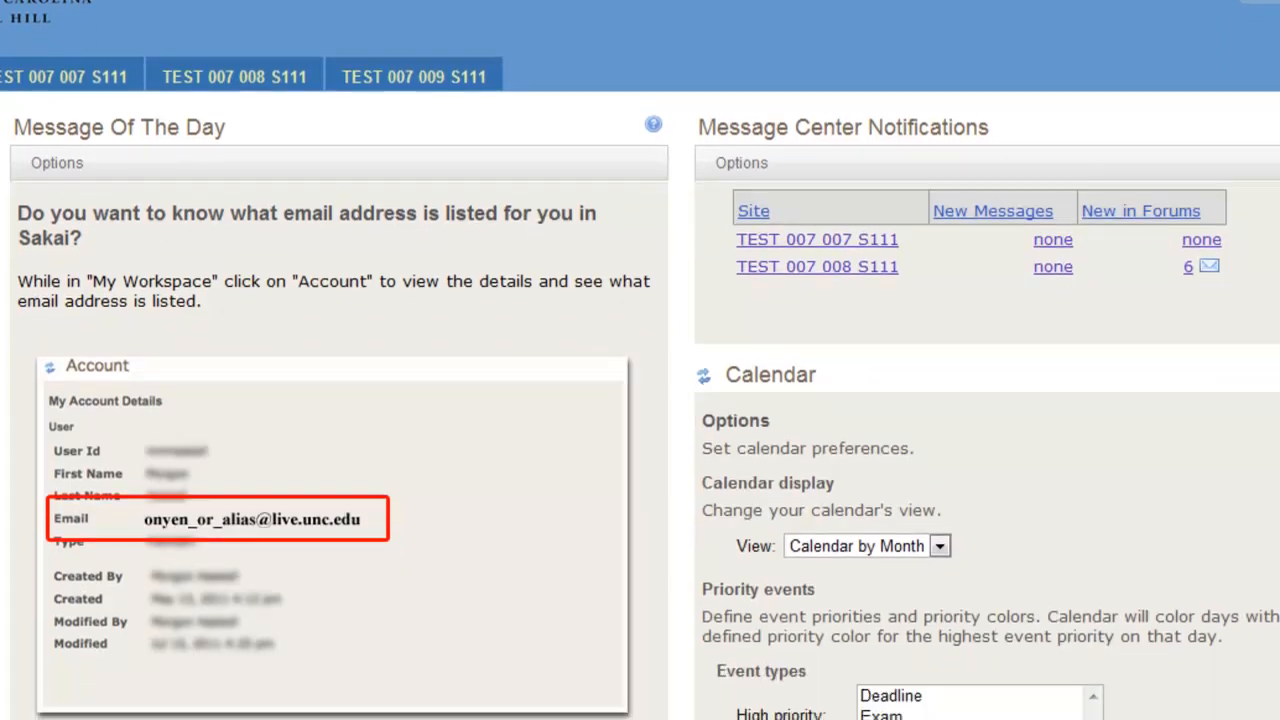
{"action": "scroll", "scroll_direction": "down", "scroll_amount": 3}
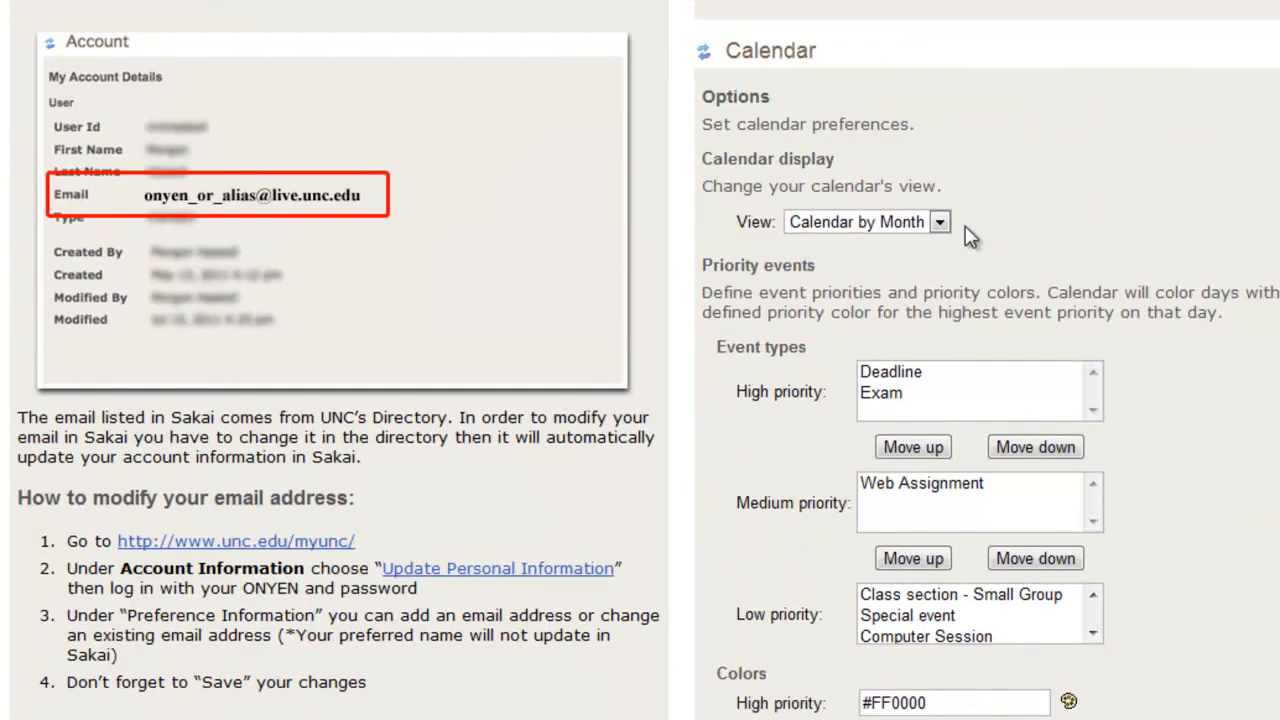
{"action": "left_click", "coordinate": [938, 221]}
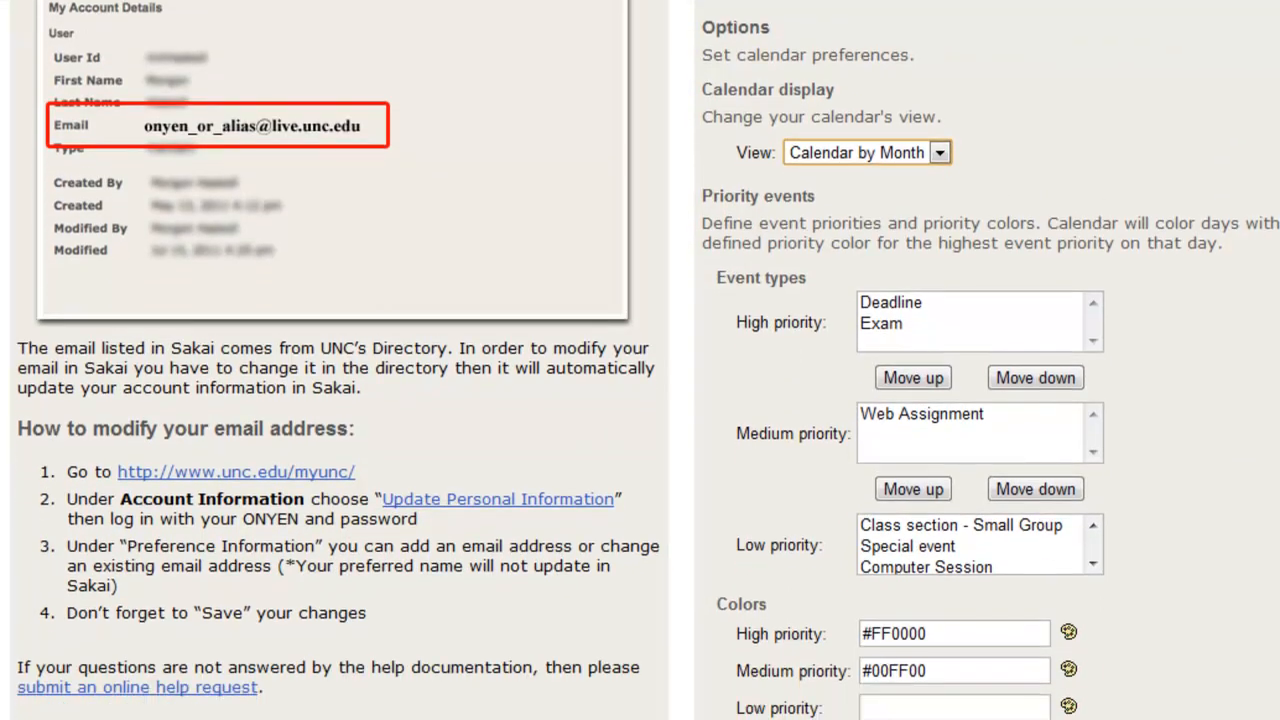
{"action": "scroll", "scroll_direction": "down", "scroll_amount": 3}
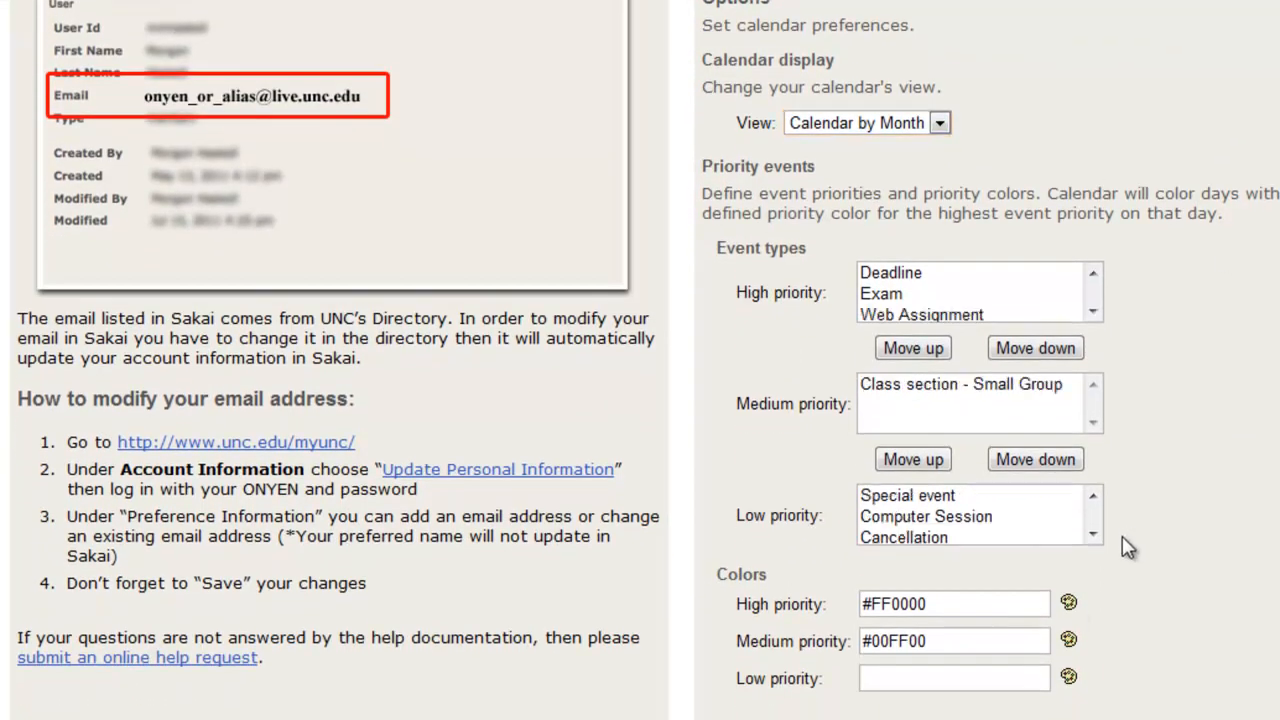
{"action": "mouse_move", "coordinate": [1070, 668]}
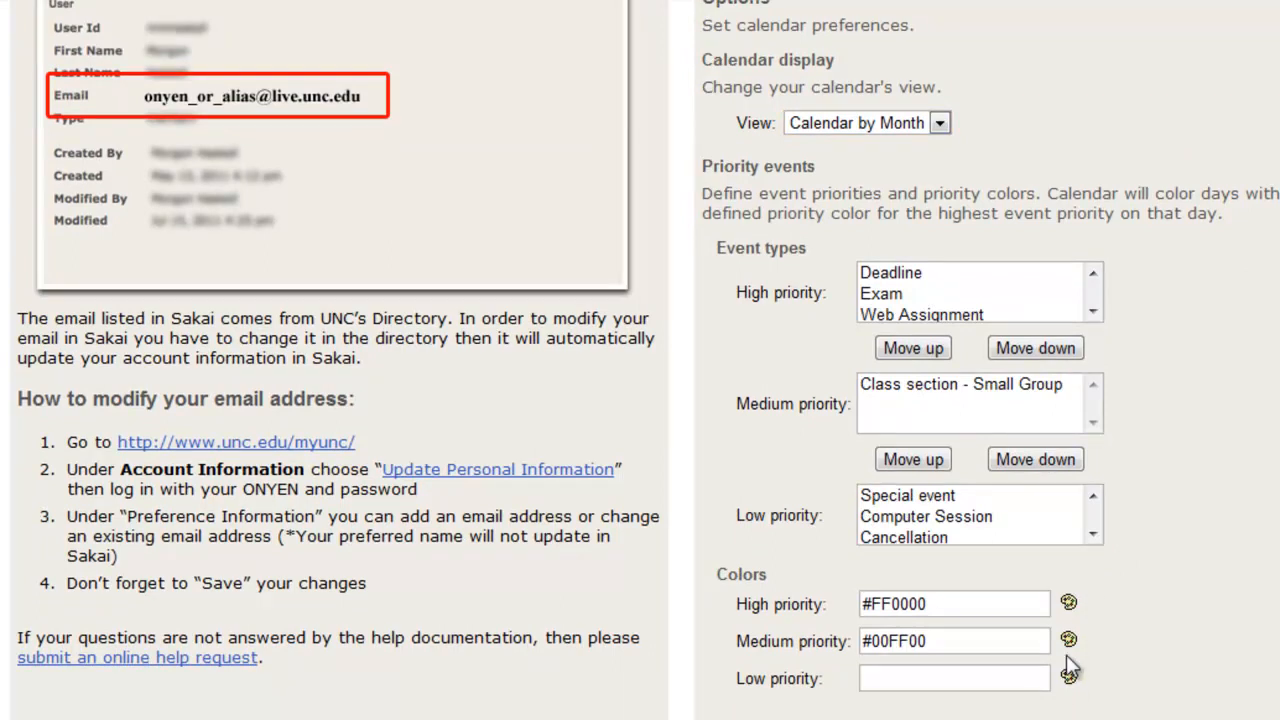
{"action": "mouse_move", "coordinate": [1070, 688]}
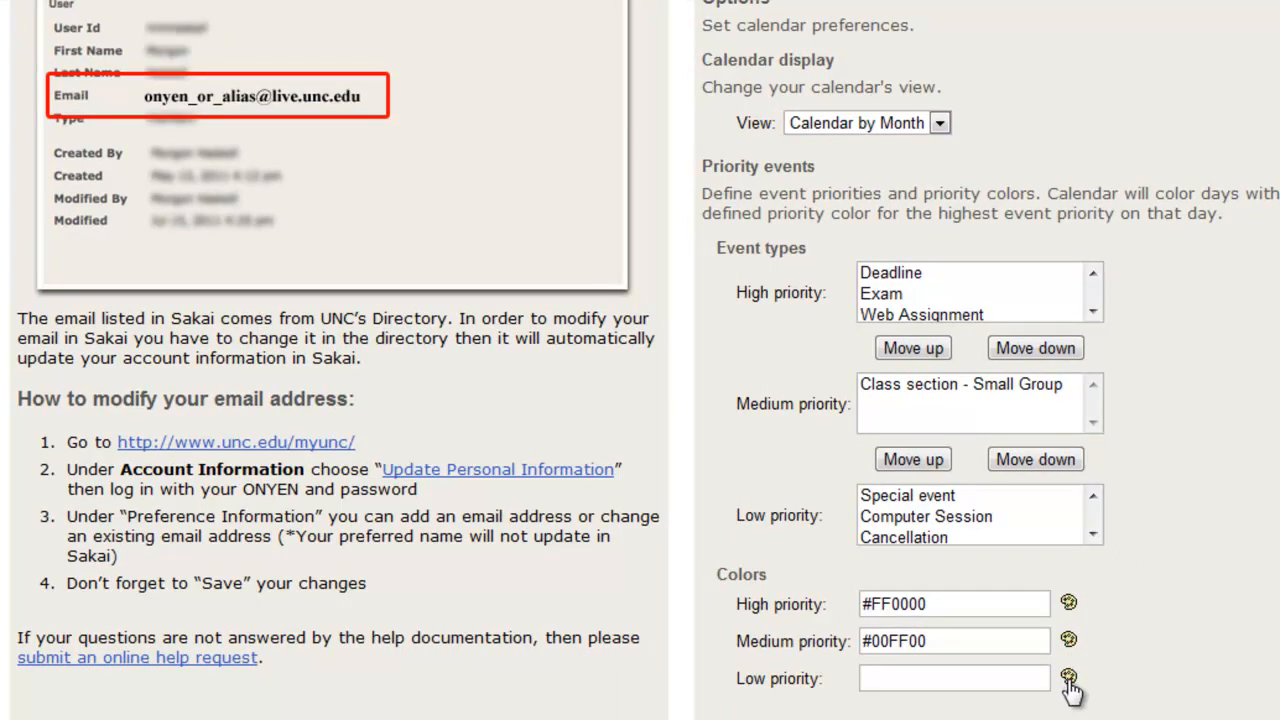
{"action": "left_click", "coordinate": [1068, 680]}
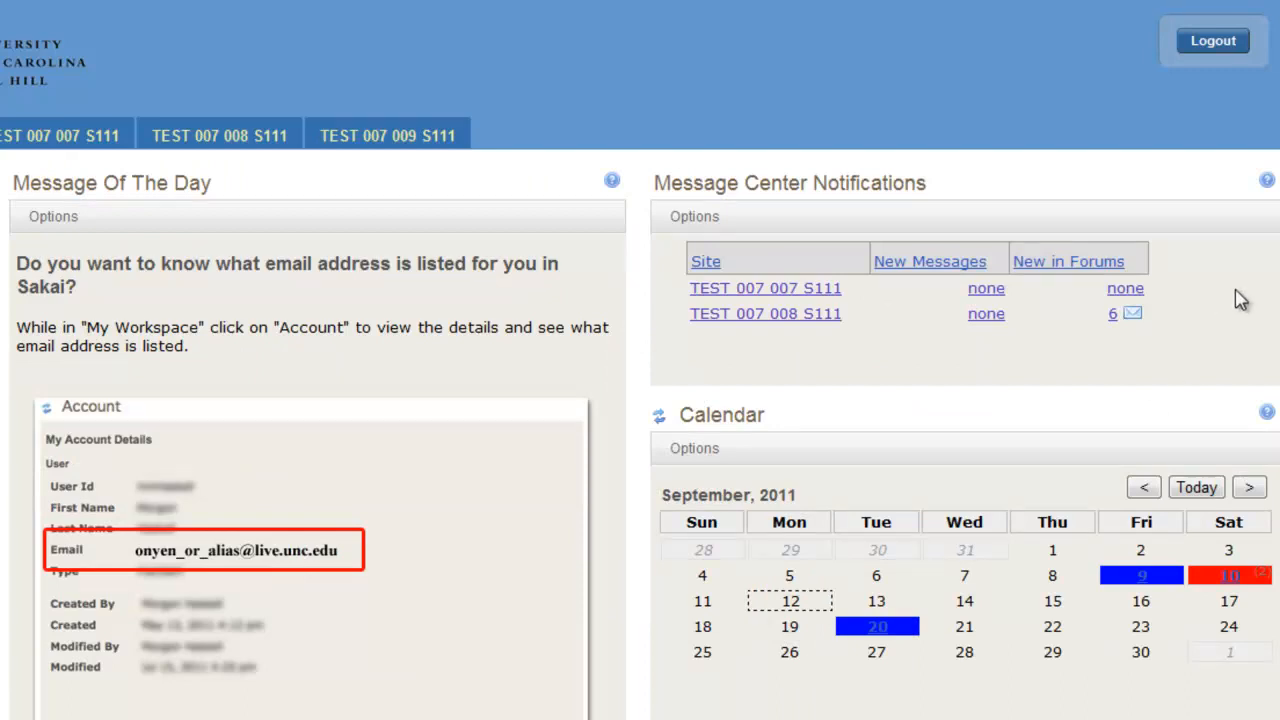
{"action": "scroll", "scroll_direction": "down", "scroll_amount": 3}
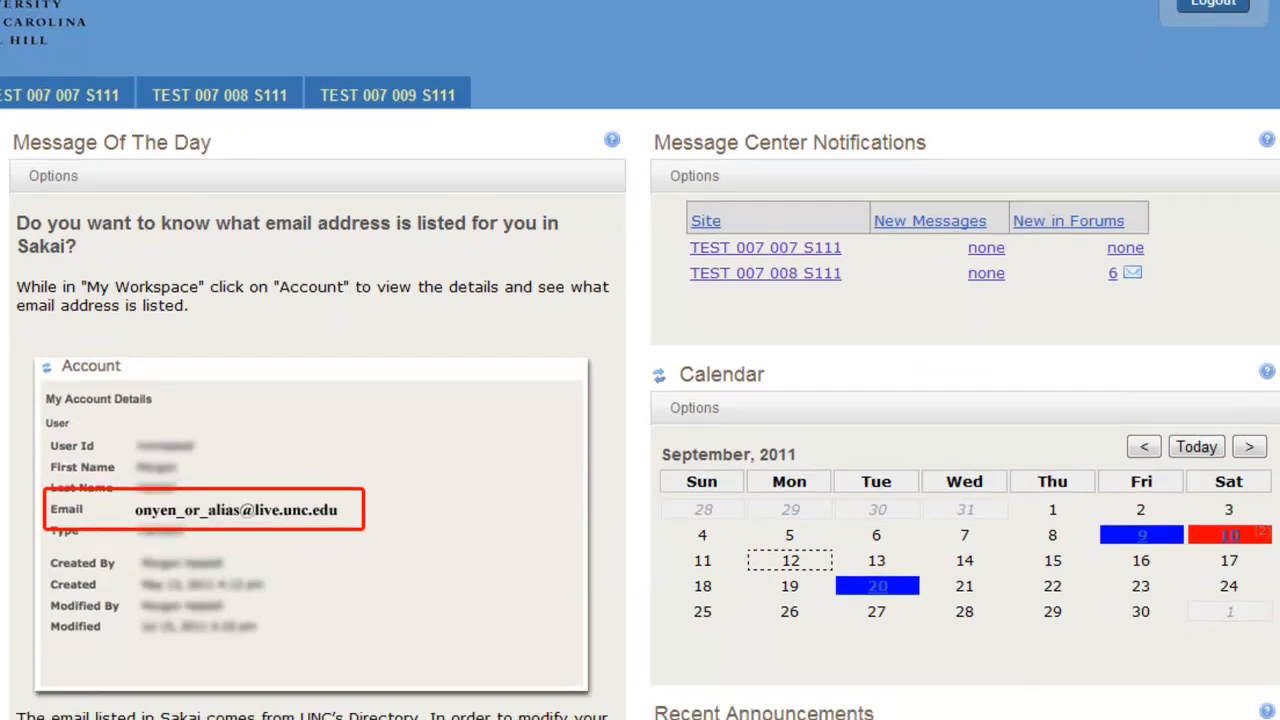
{"action": "scroll", "scroll_direction": "down", "scroll_amount": 3}
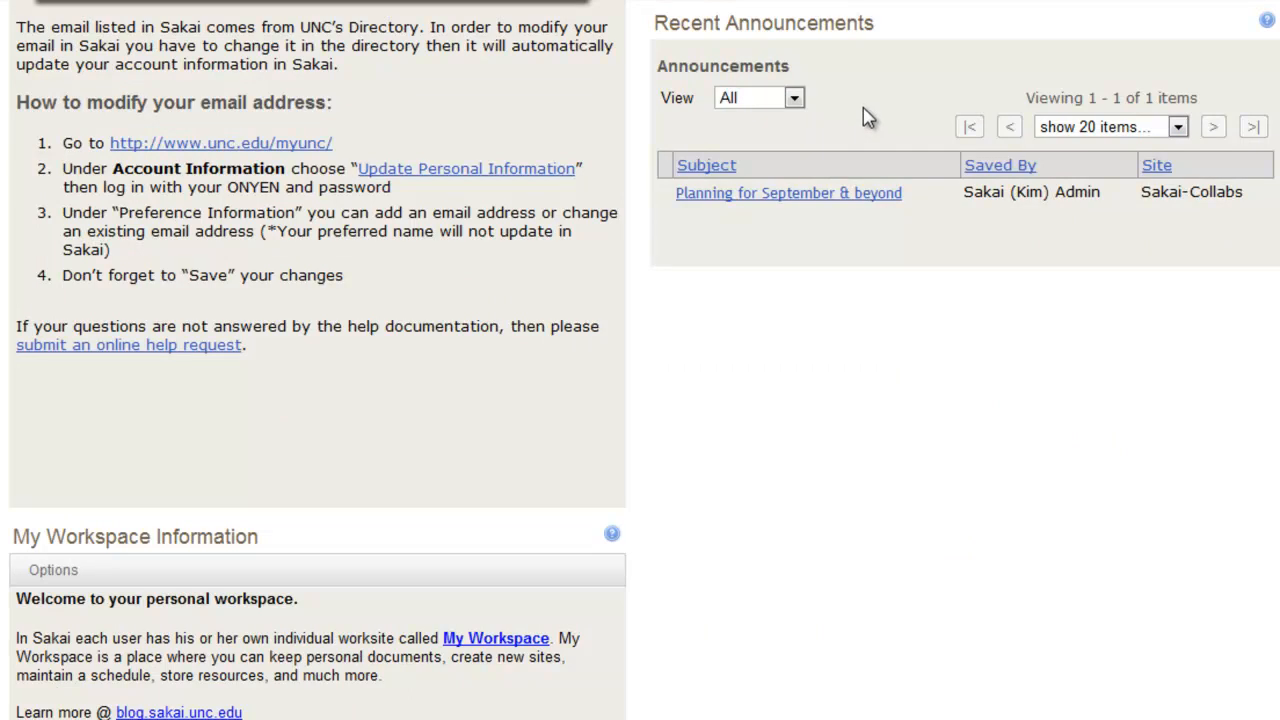
{"action": "scroll", "scroll_direction": "down", "scroll_amount": 3}
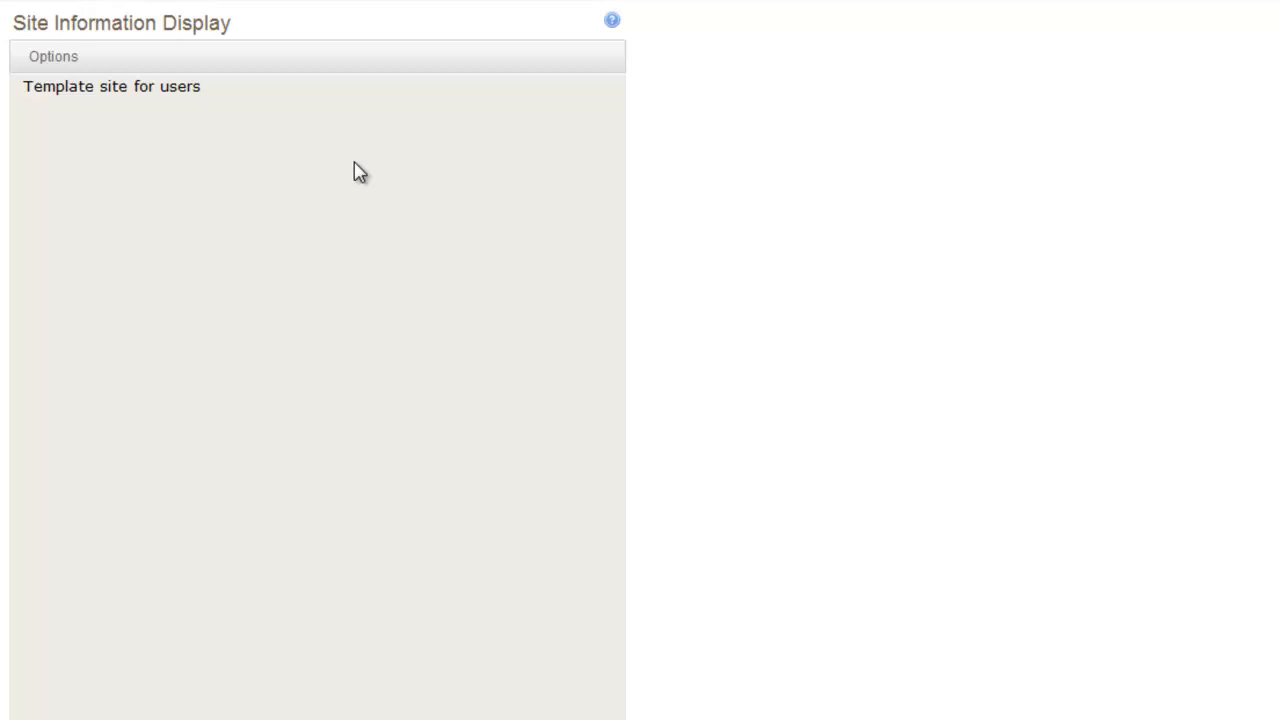
- Save Site Information Display options unchanged: 600-pixel height, 'Template site for users' description
{"action": "left_click", "coordinate": [54, 56]}
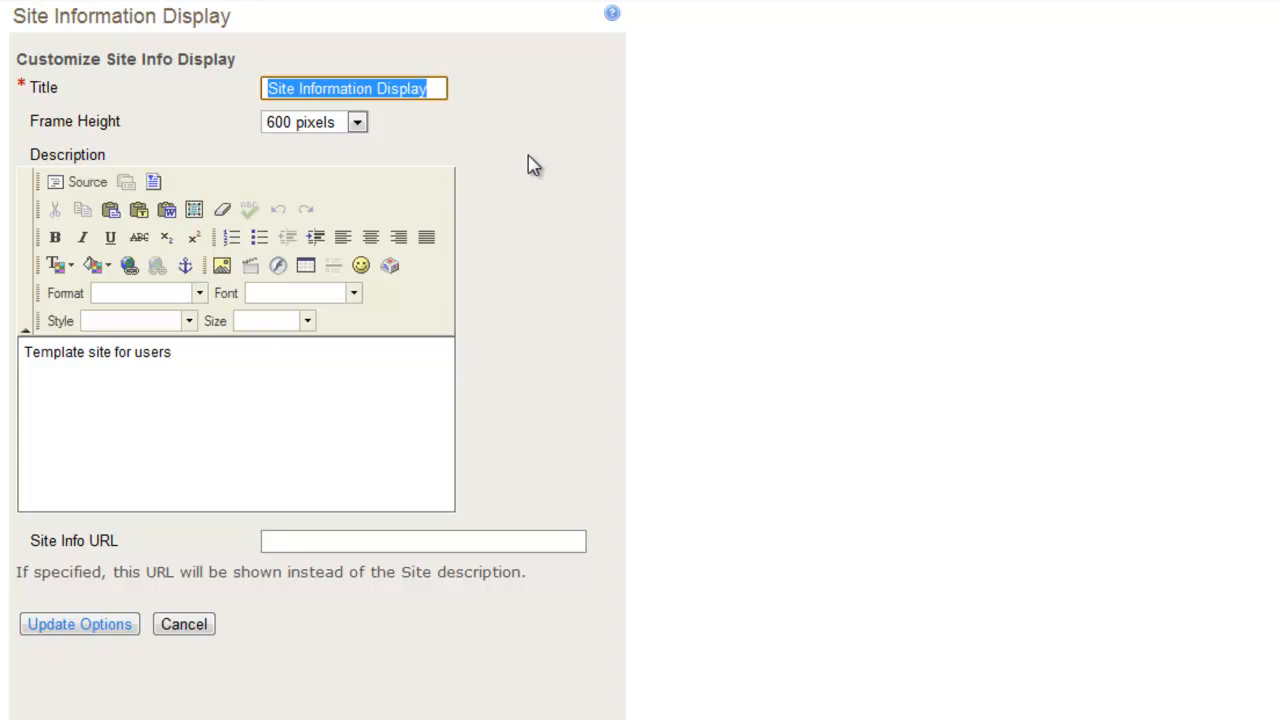
{"action": "mouse_move", "coordinate": [520, 178]}
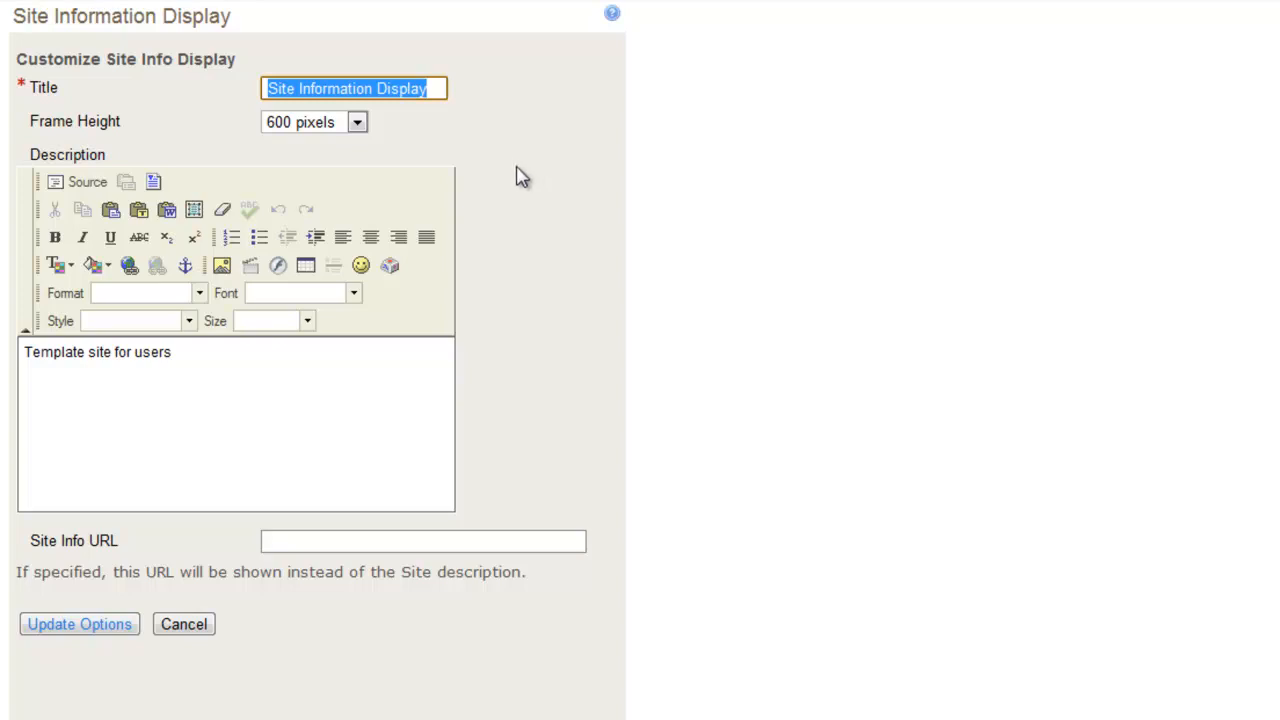
{"action": "mouse_move", "coordinate": [360, 198]}
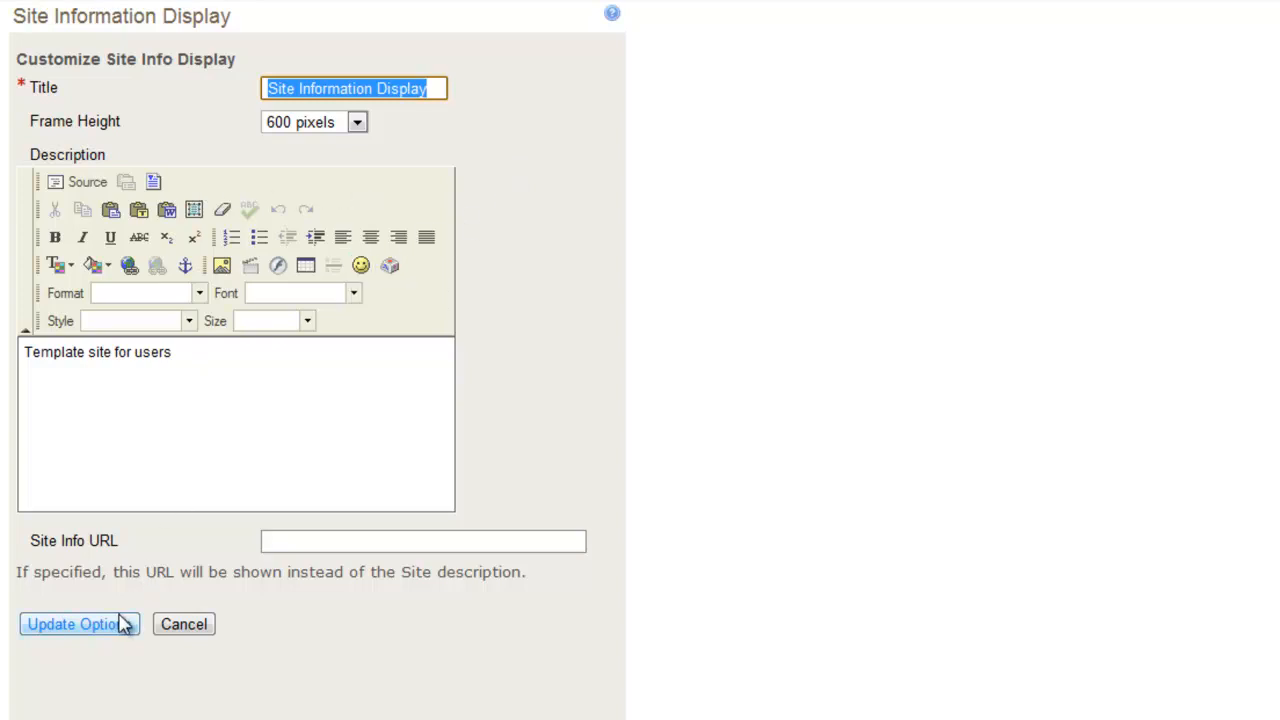
{"action": "left_click", "coordinate": [73, 624]}
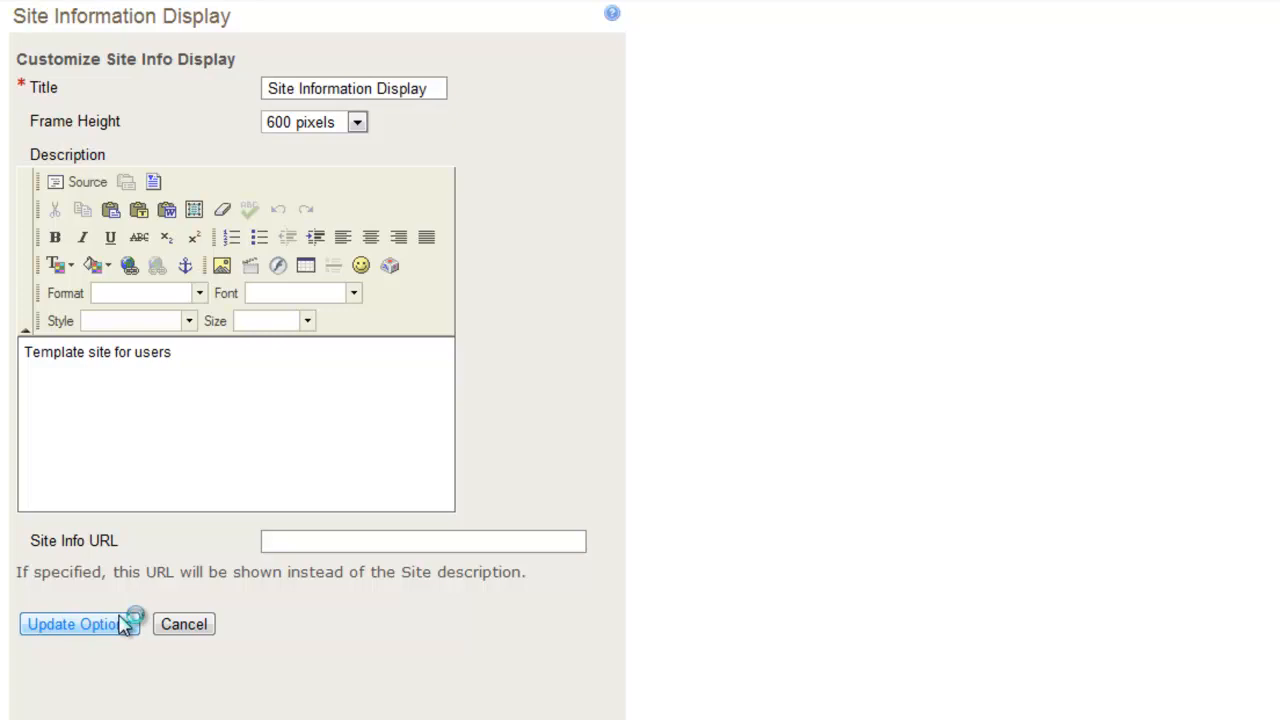